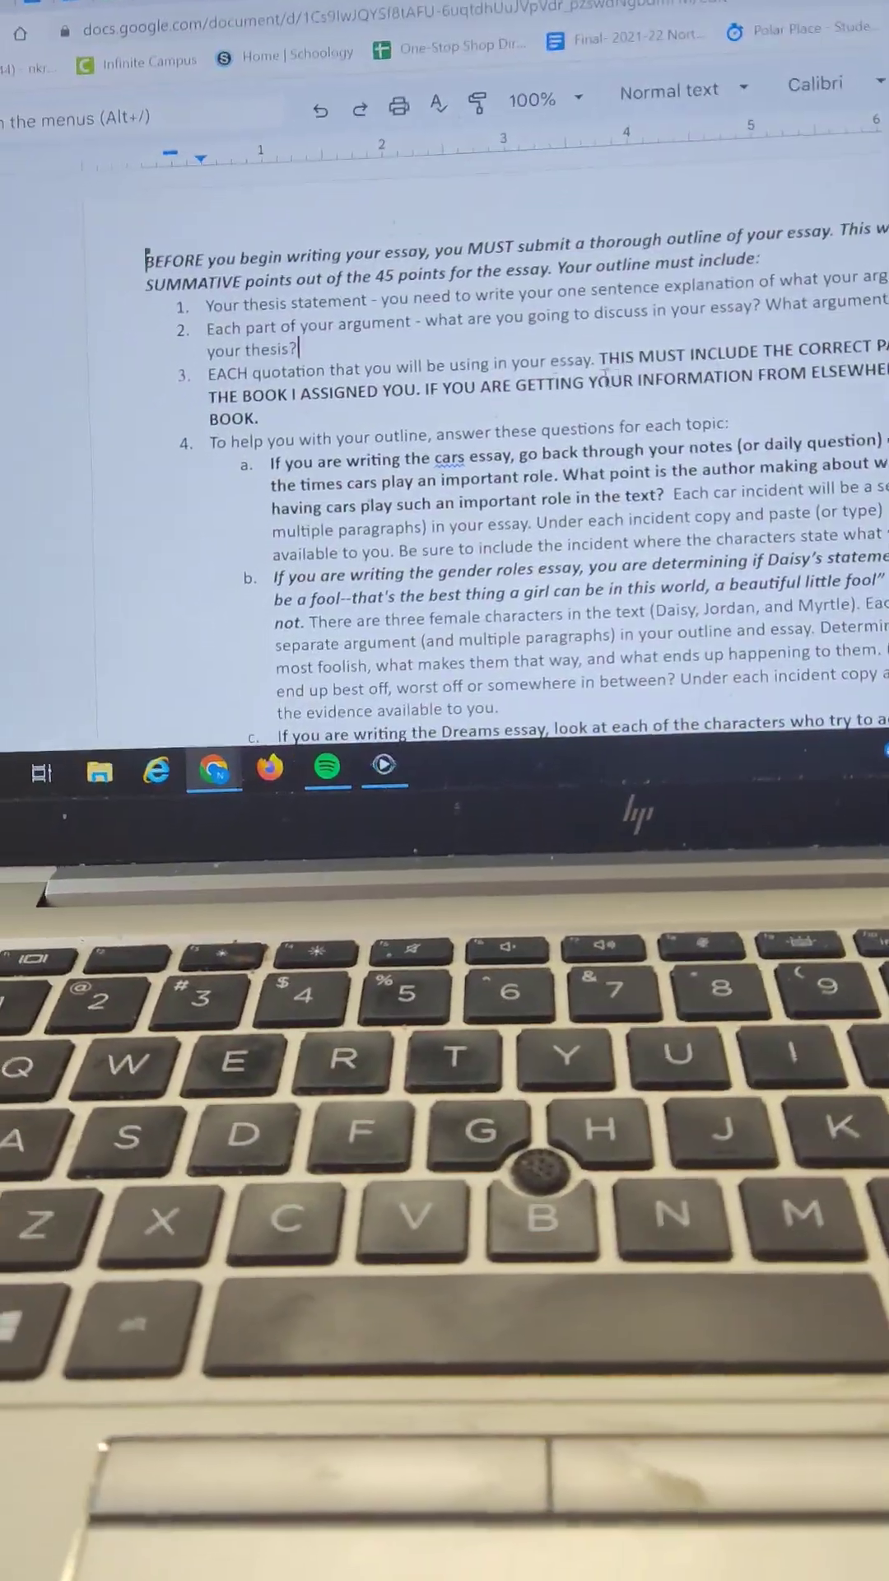
scroll(down, 3)
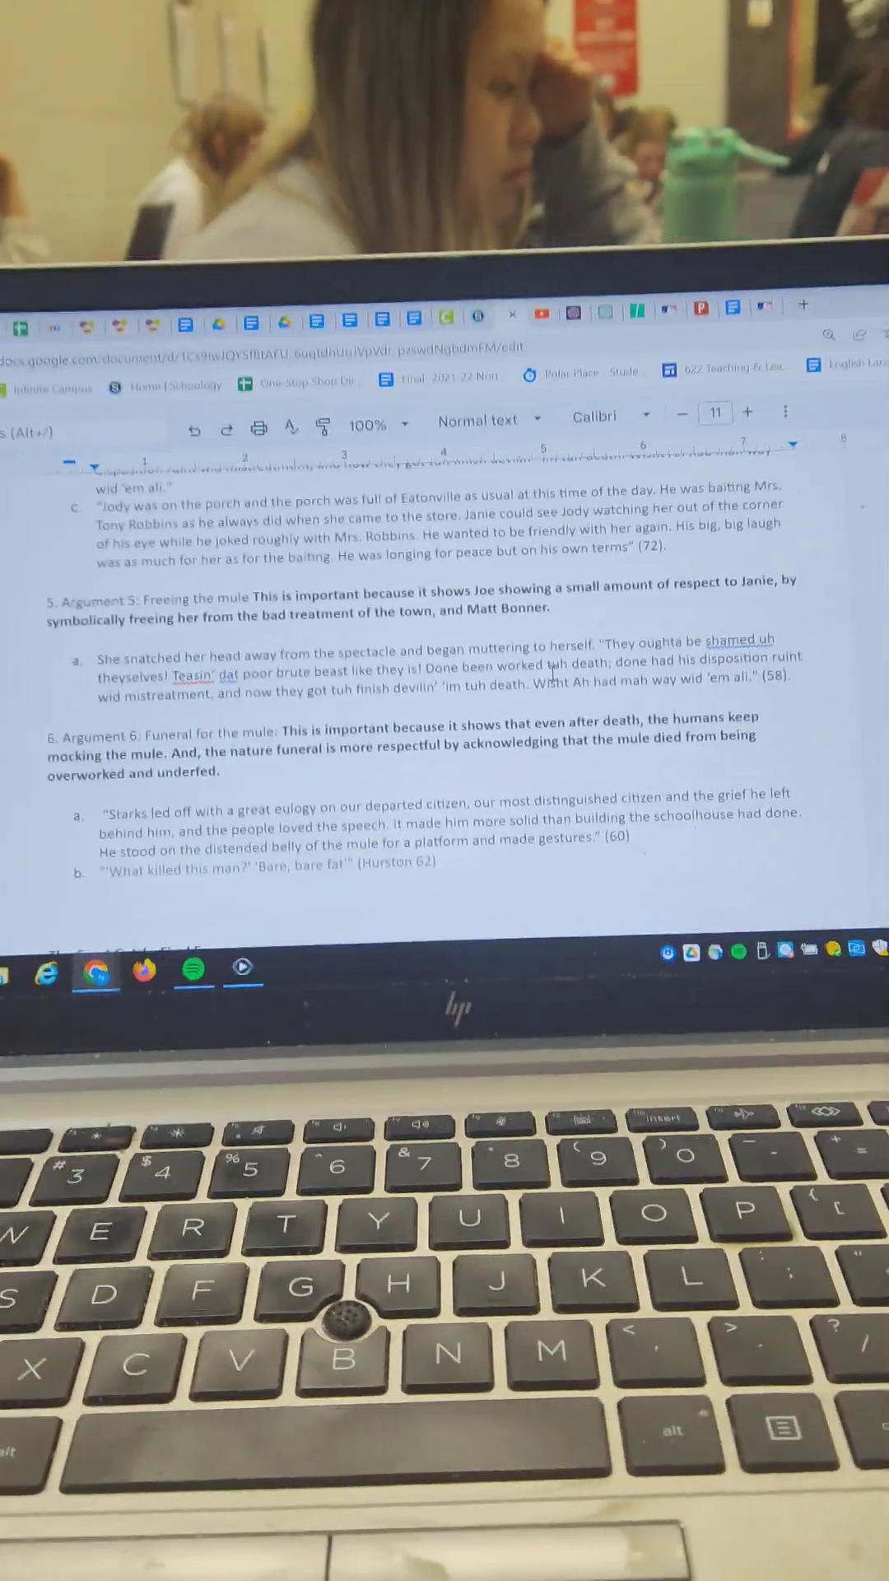
scroll(up, 3)
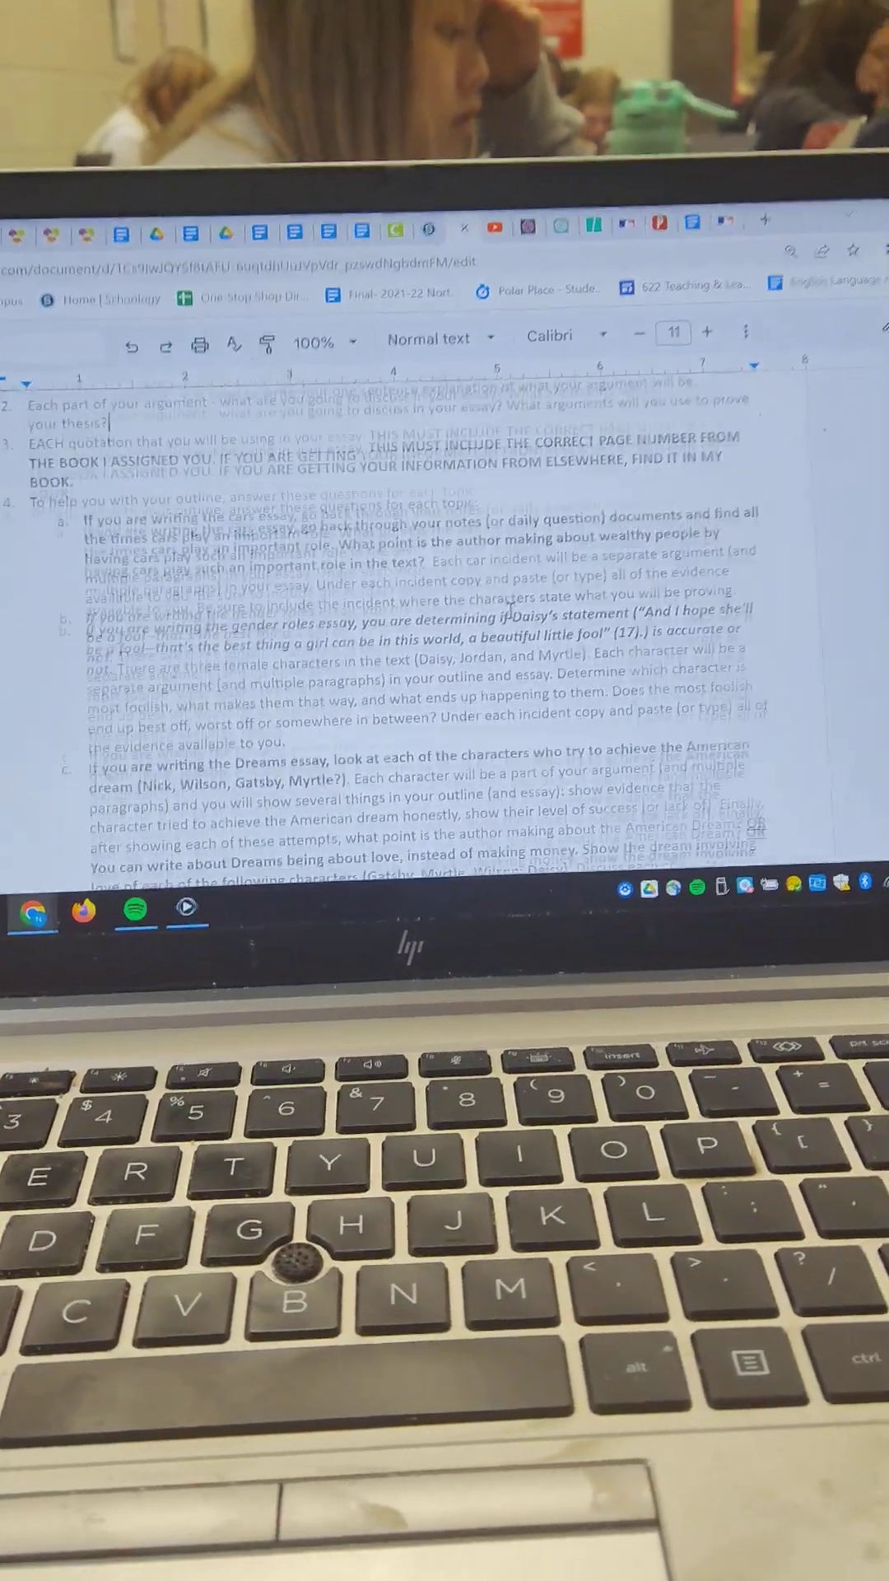
scroll(down, 3)
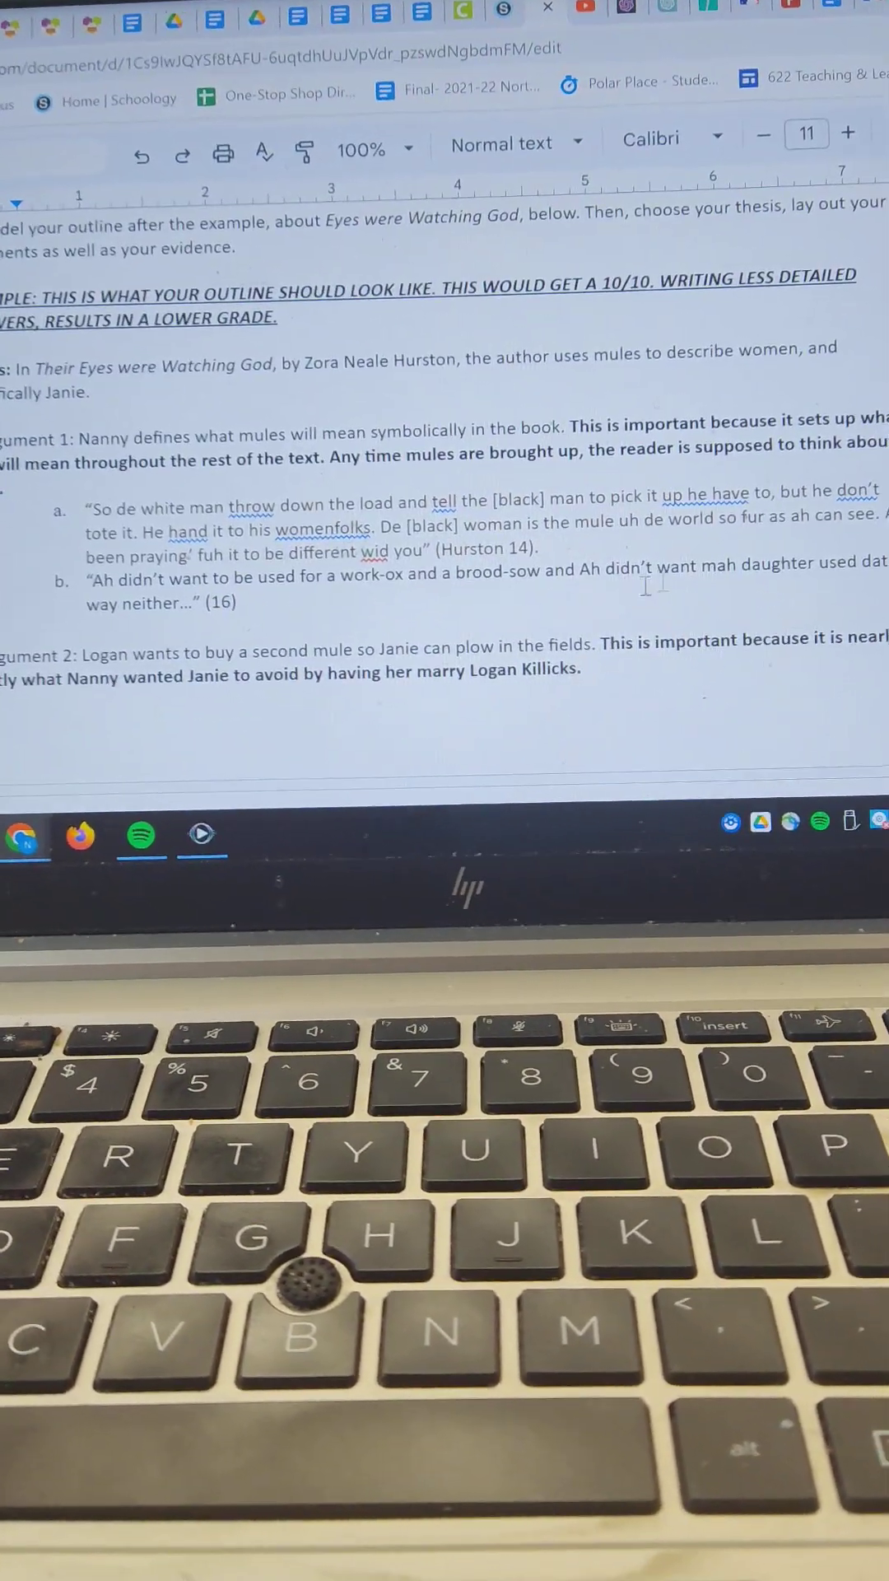
scroll(down, 3)
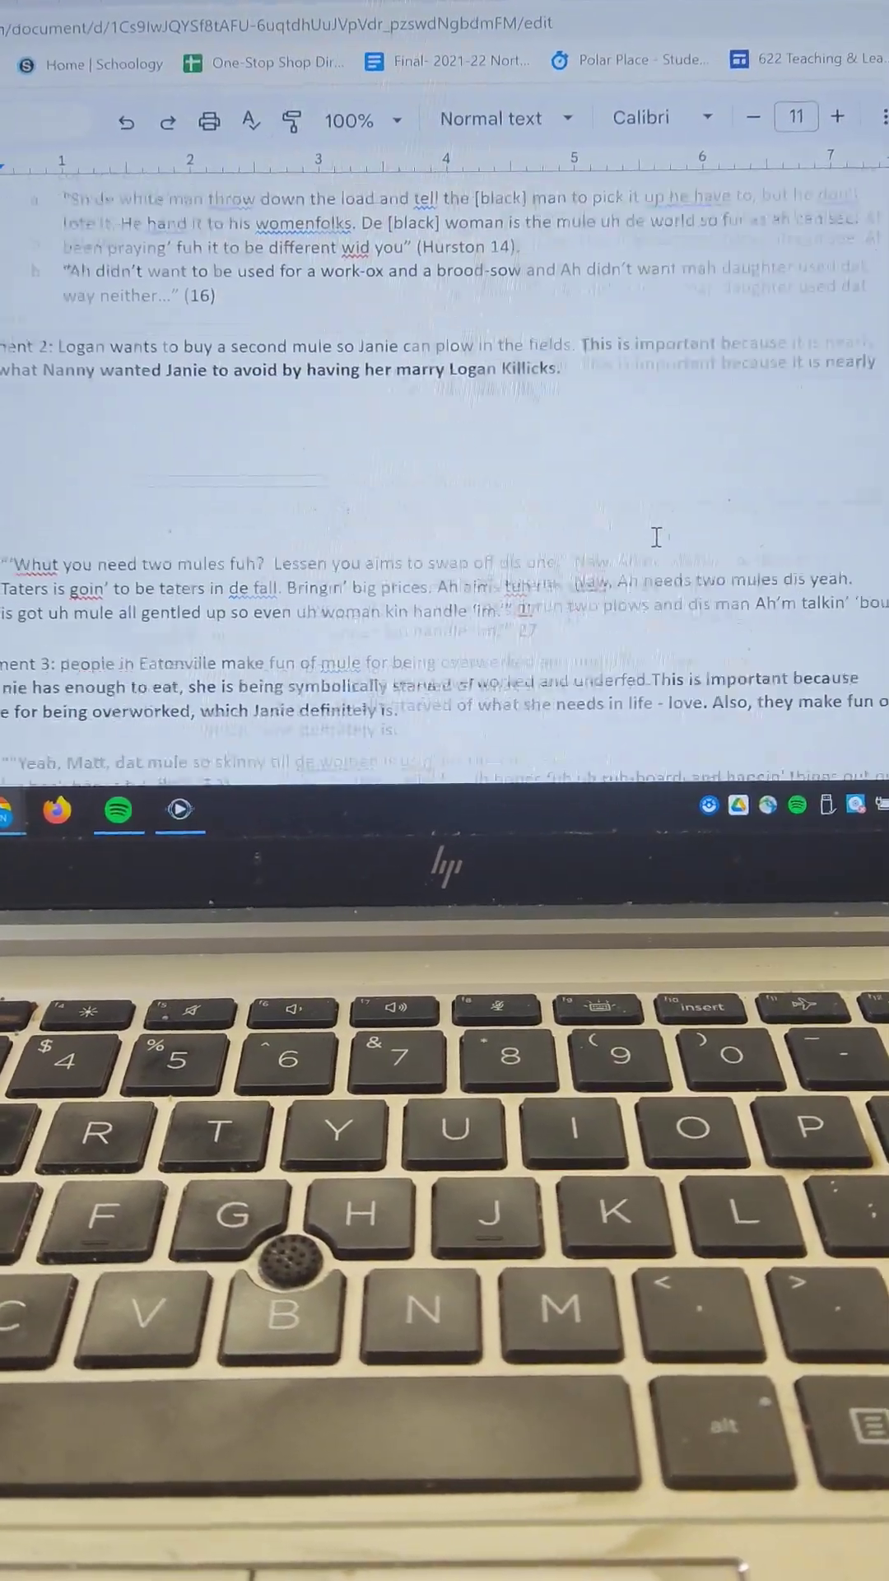
scroll(up, 3)
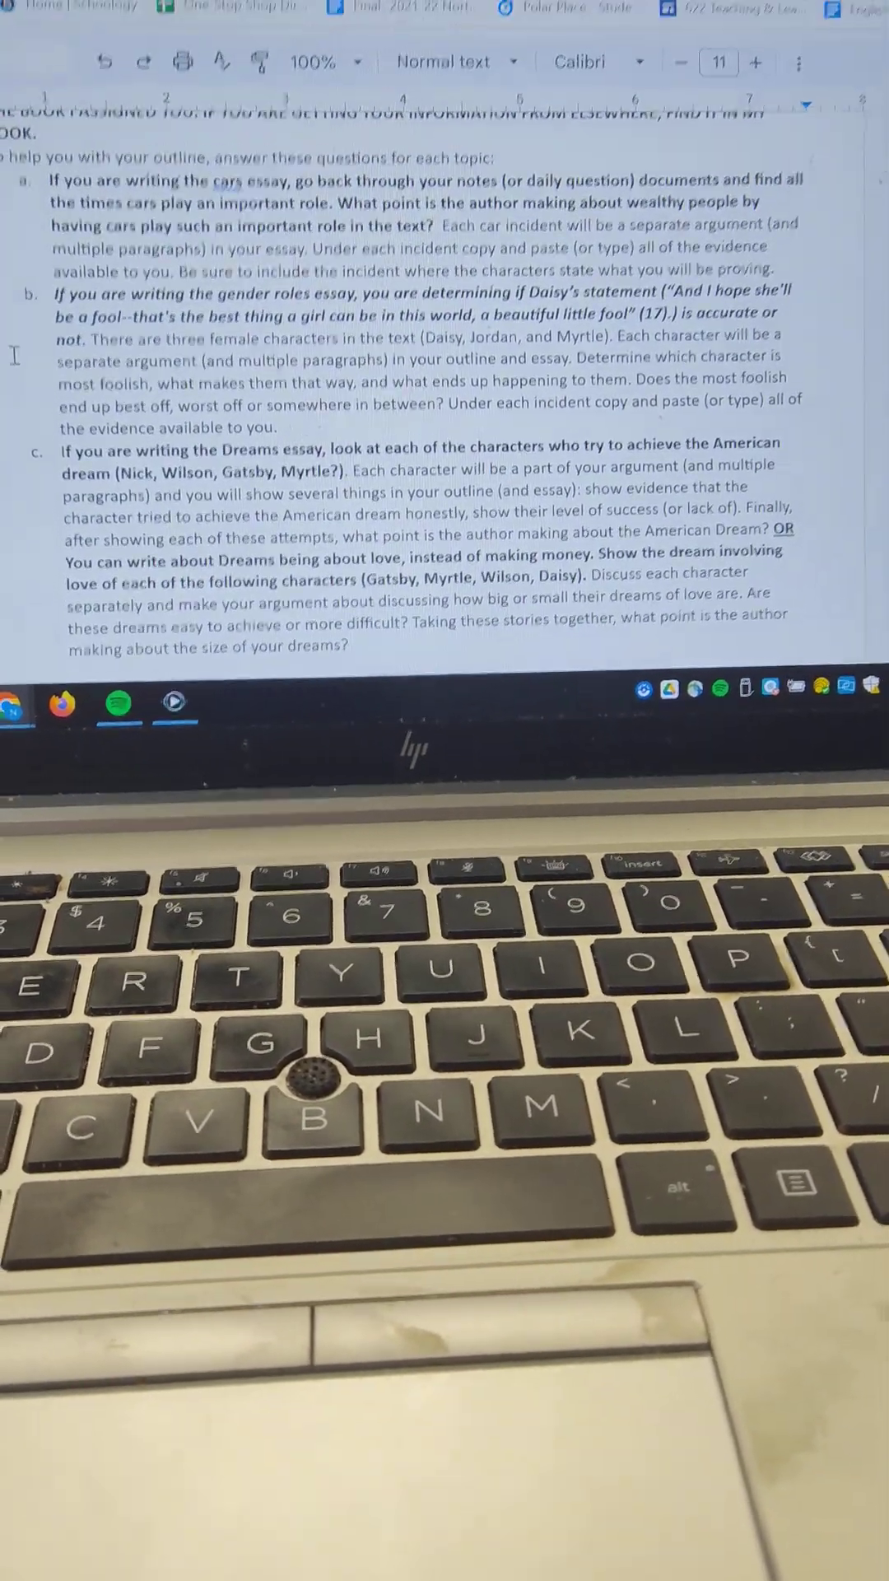
scroll(down, 3)
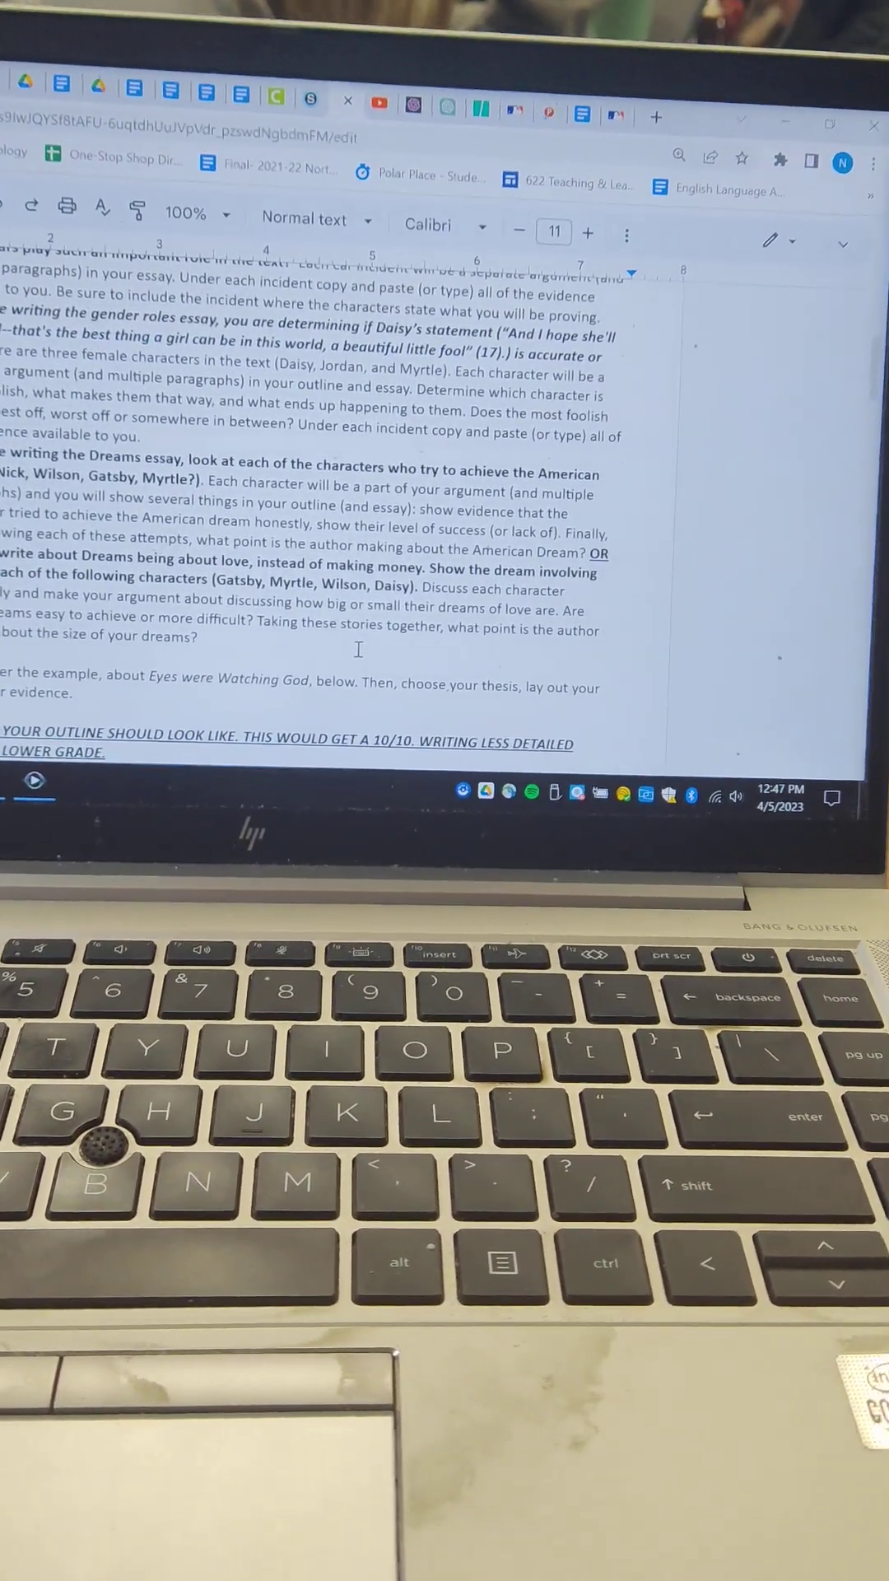
scroll(down, 3)
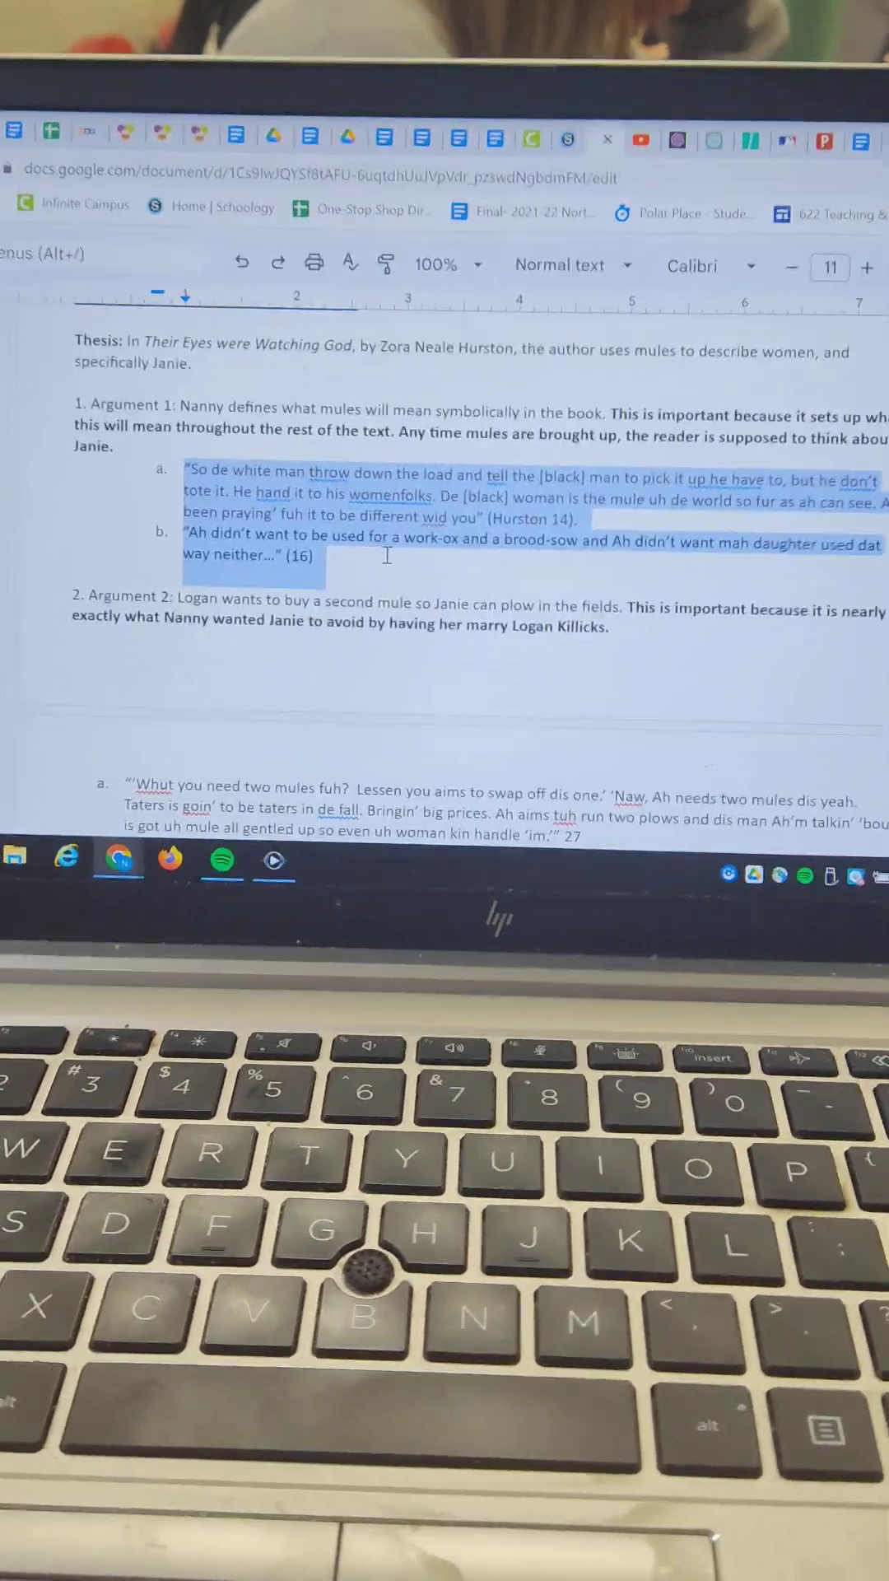
scroll(down, 3)
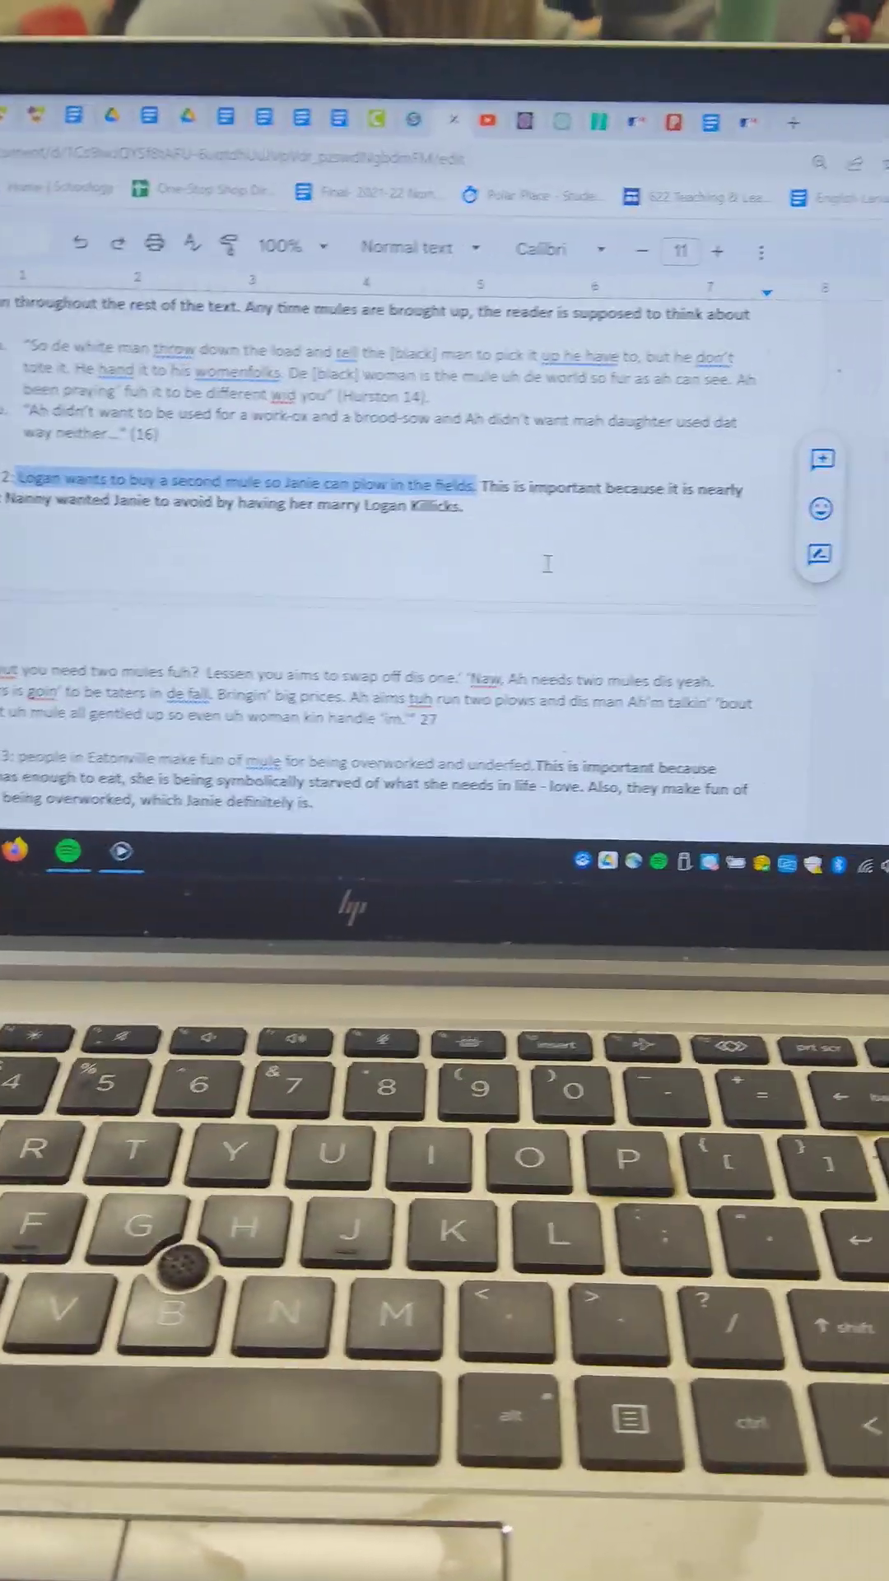
scroll(down, 3)
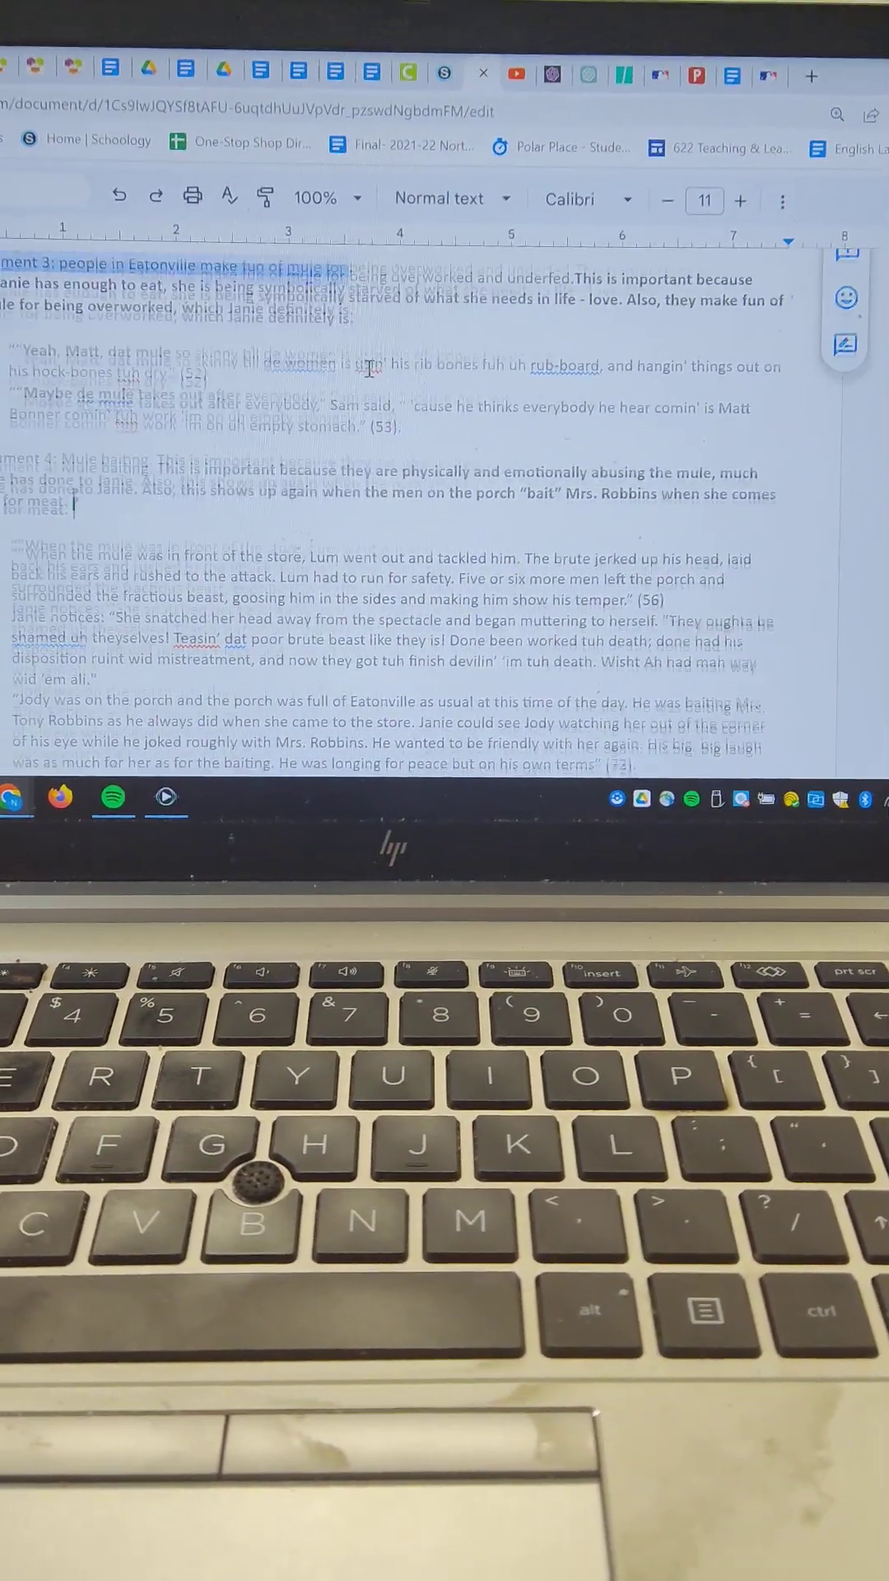
scroll(down, 3)
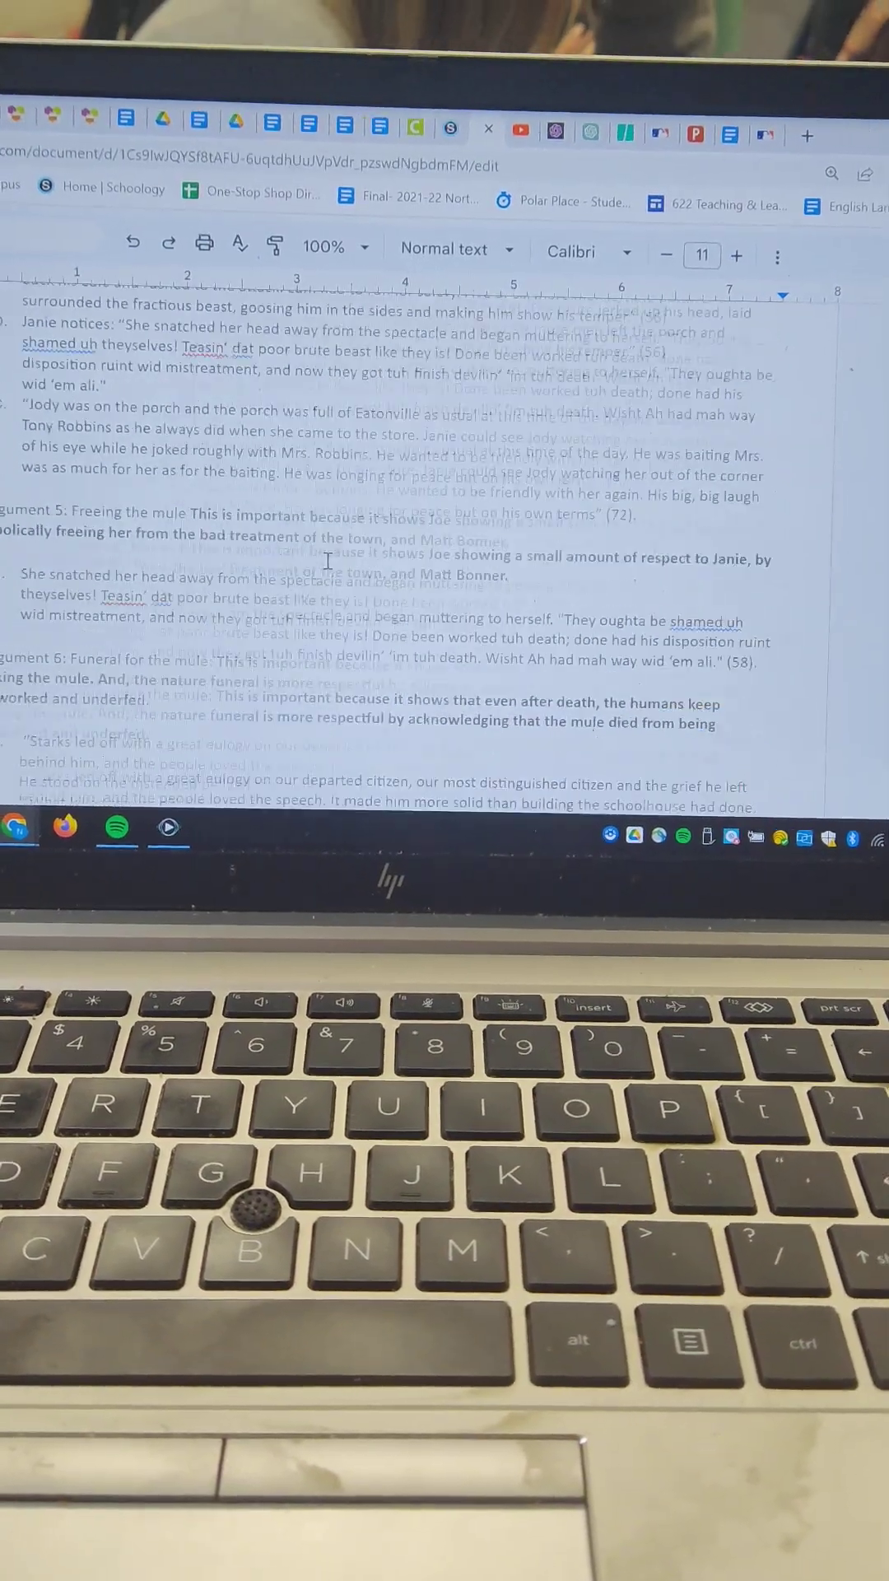
scroll(down, 3)
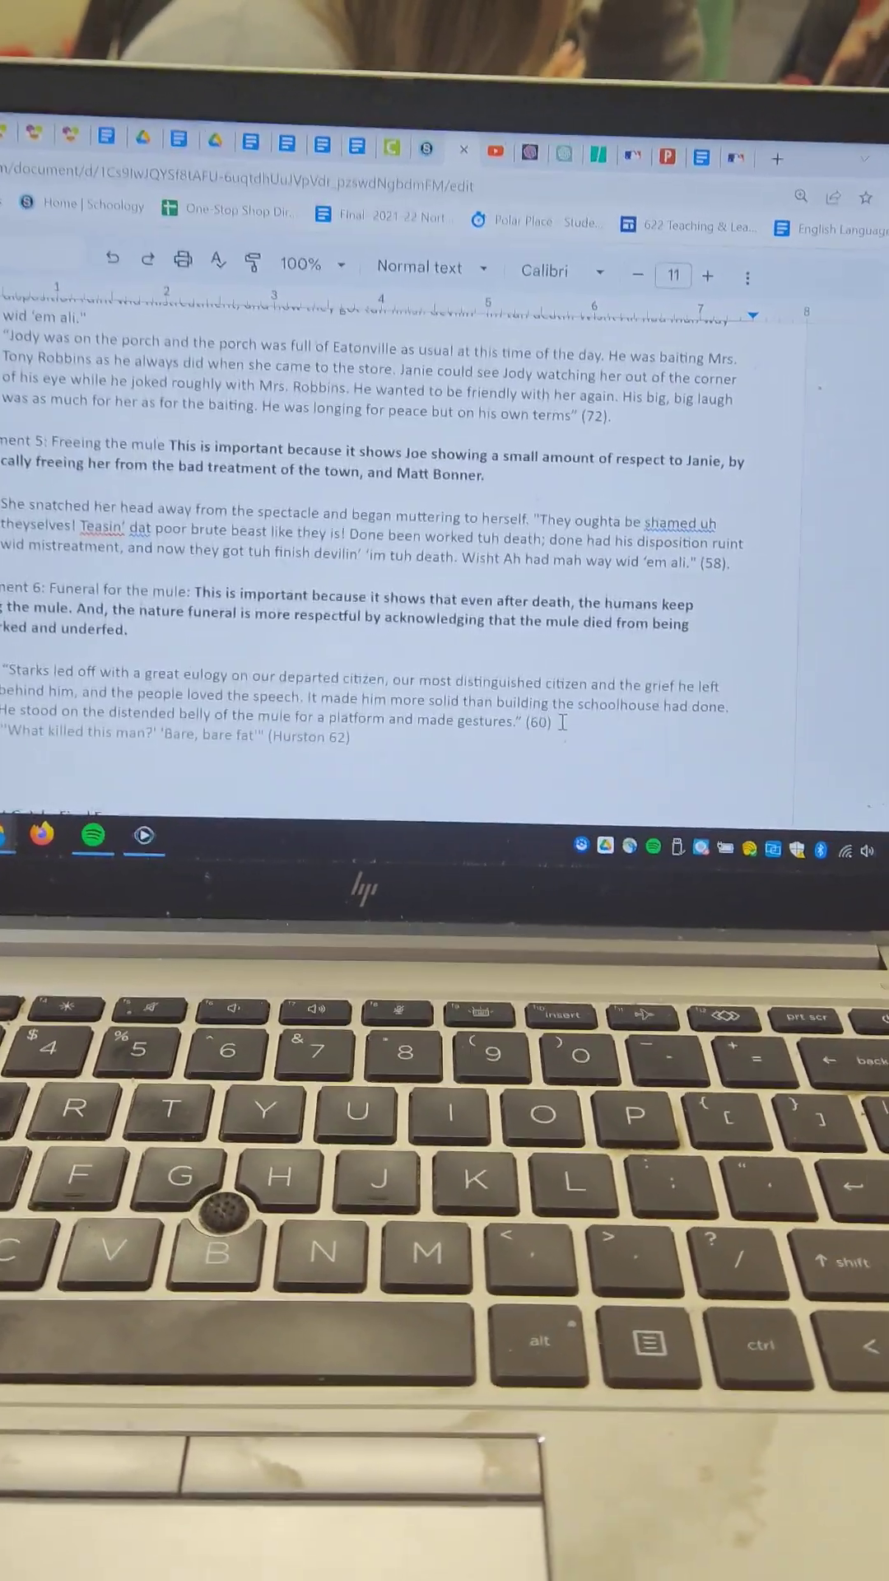
scroll(down, 3)
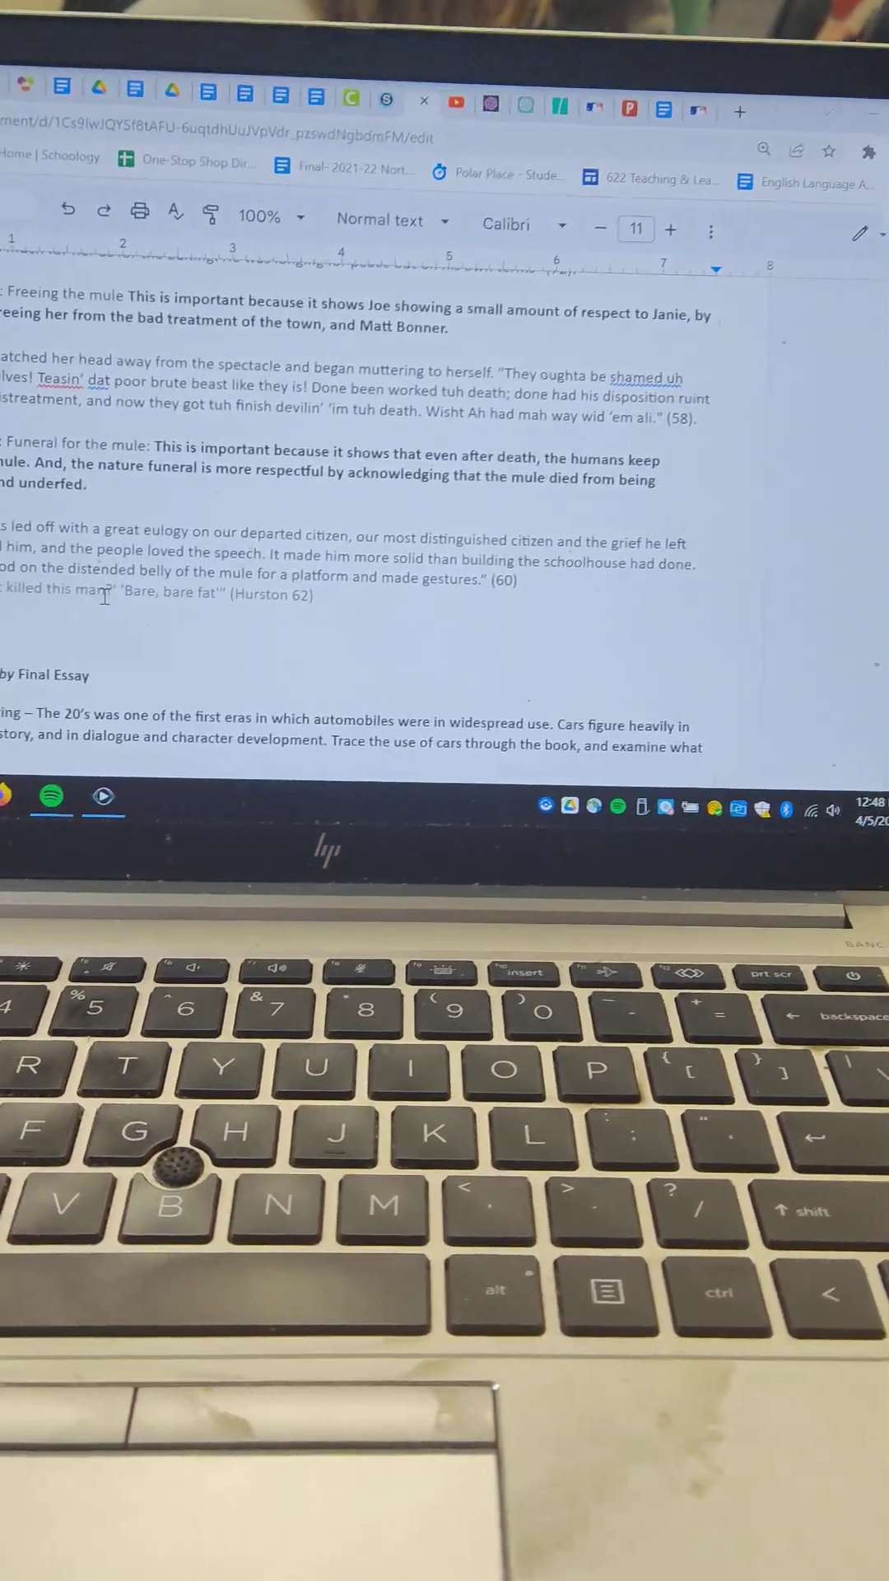
scroll(up, 3)
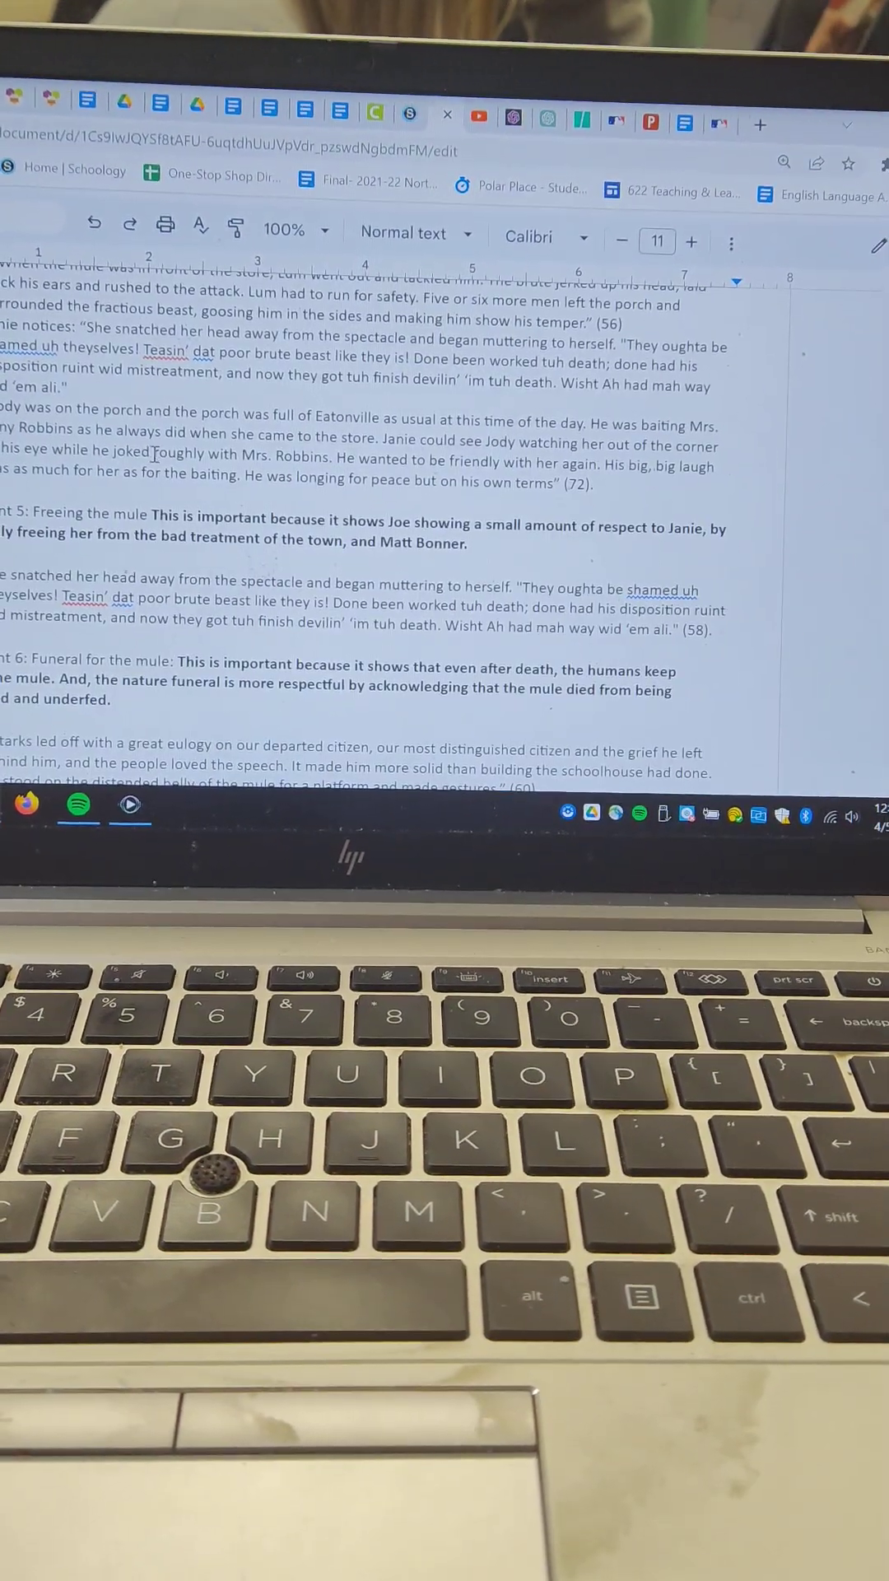
scroll(up, 3)
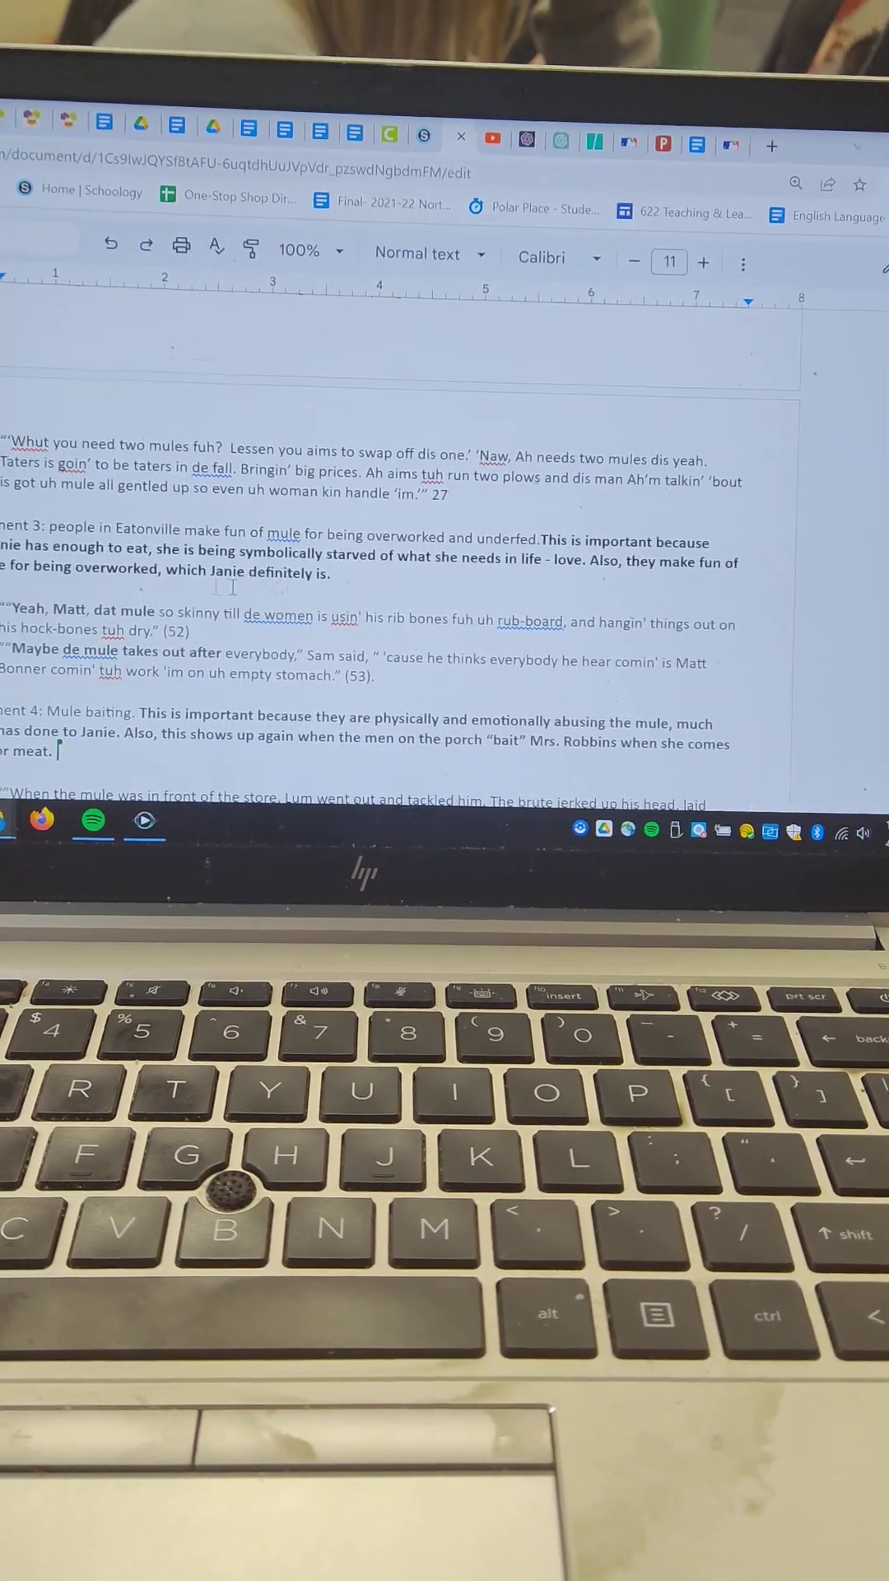
scroll(up, 3)
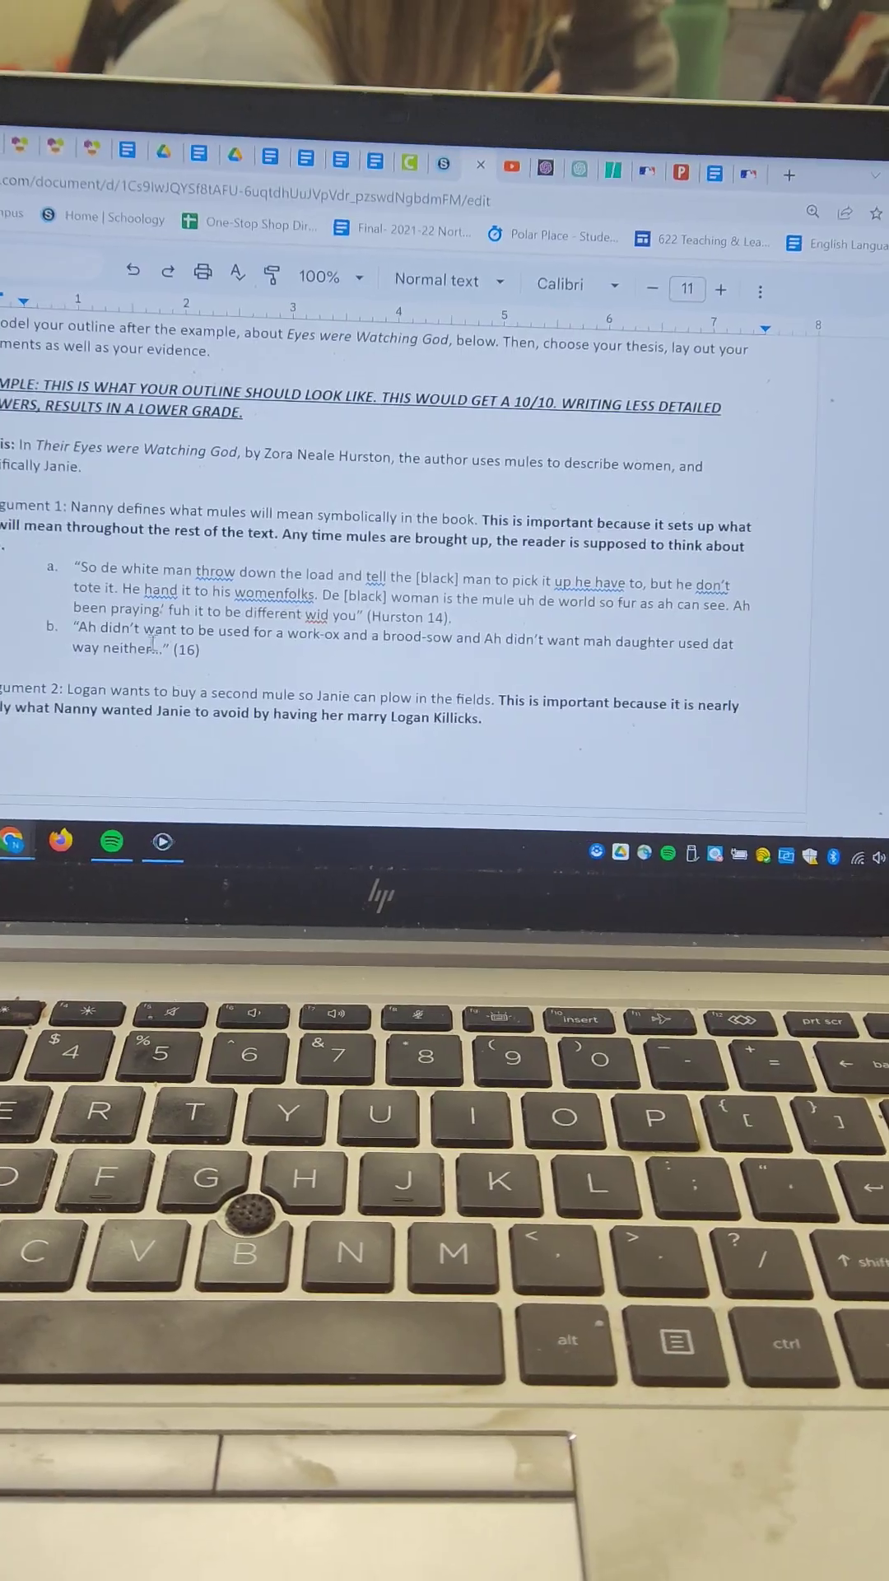